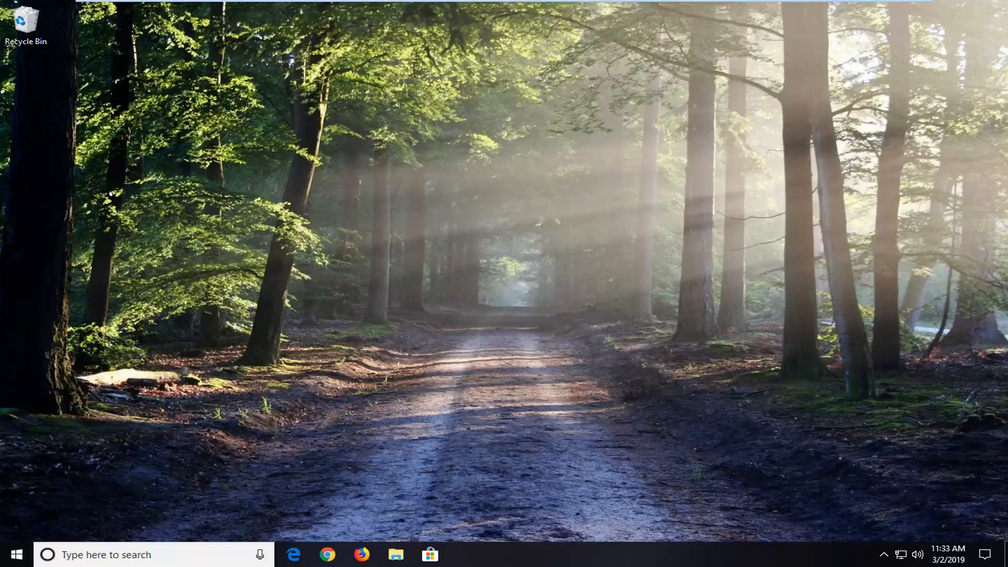
pyautogui.moveTo(812, 244)
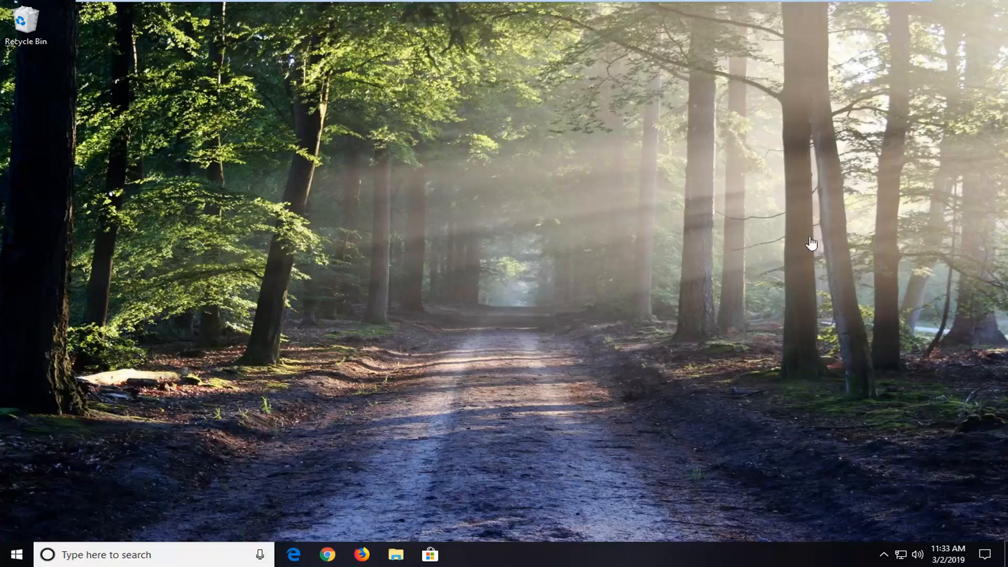
# - Search Start for cmd and launch Command Prompt as administrator, approving the UAC prompt
pyautogui.click(16, 554)
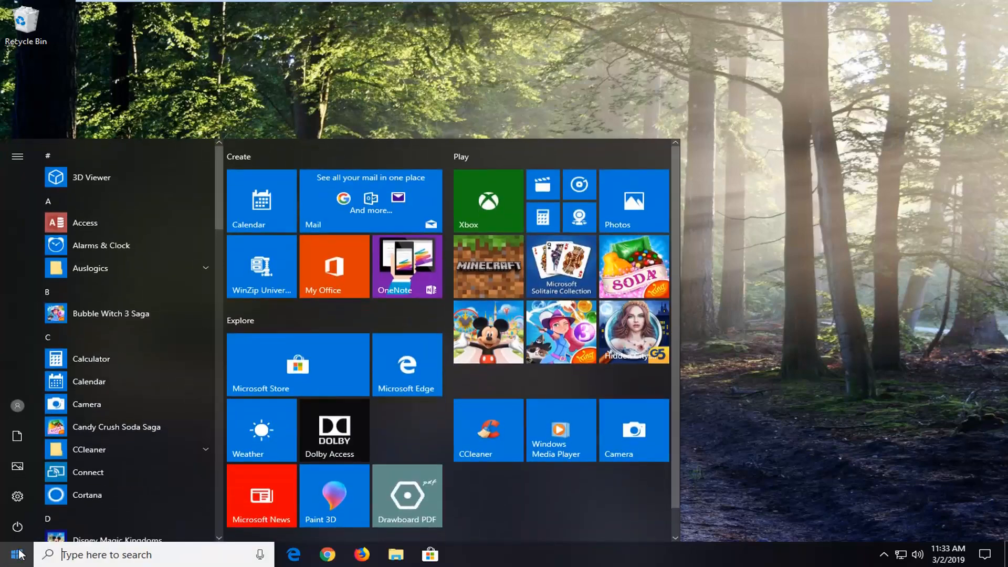
pyautogui.write('c')
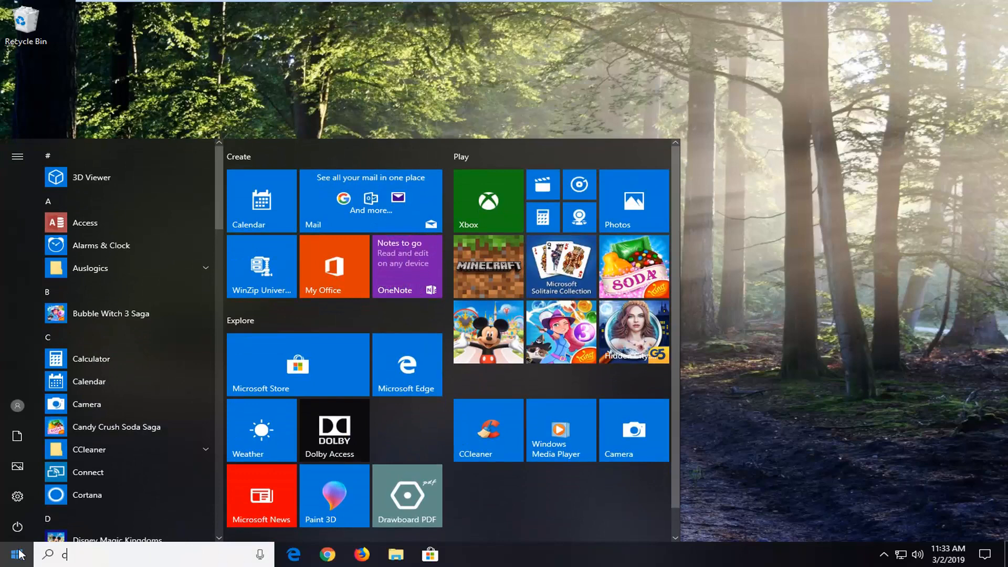
pyautogui.write('md')
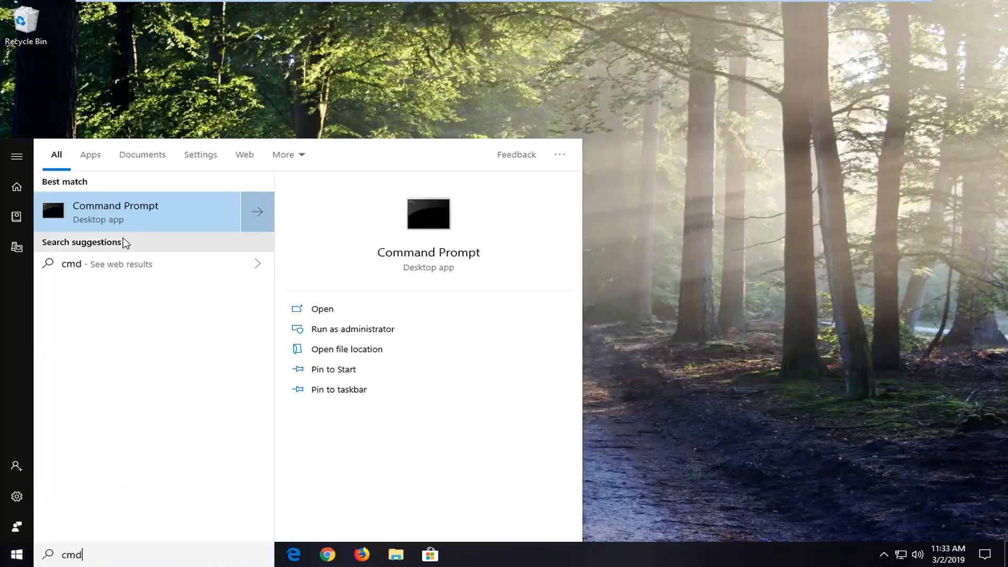
pyautogui.rightClick(115, 212)
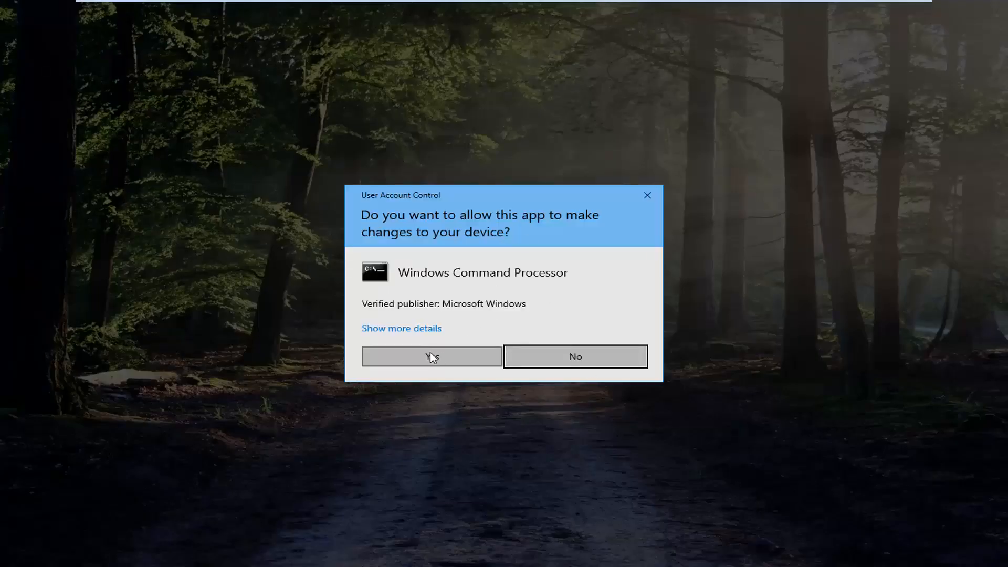
pyautogui.click(430, 355)
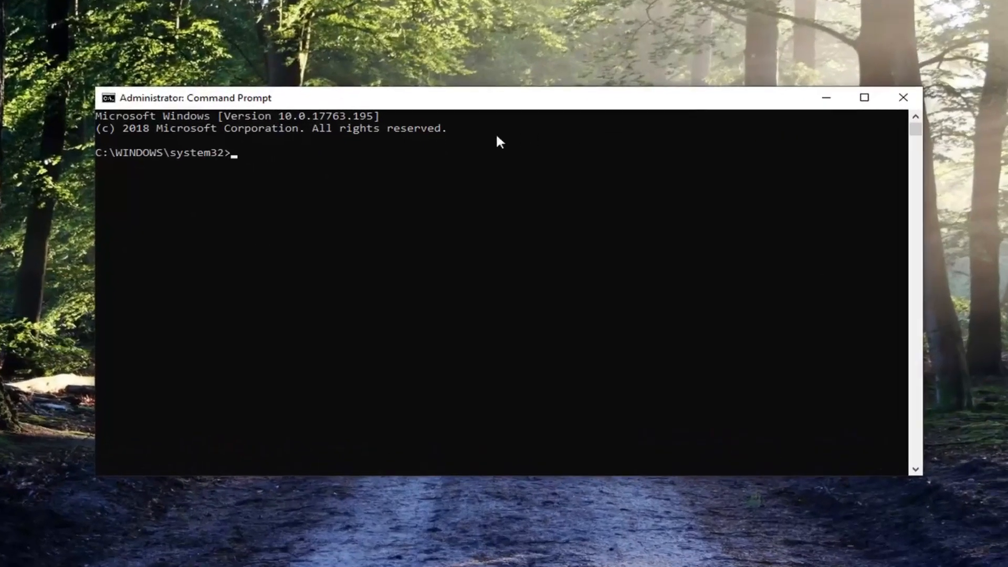
pyautogui.moveTo(418, 149)
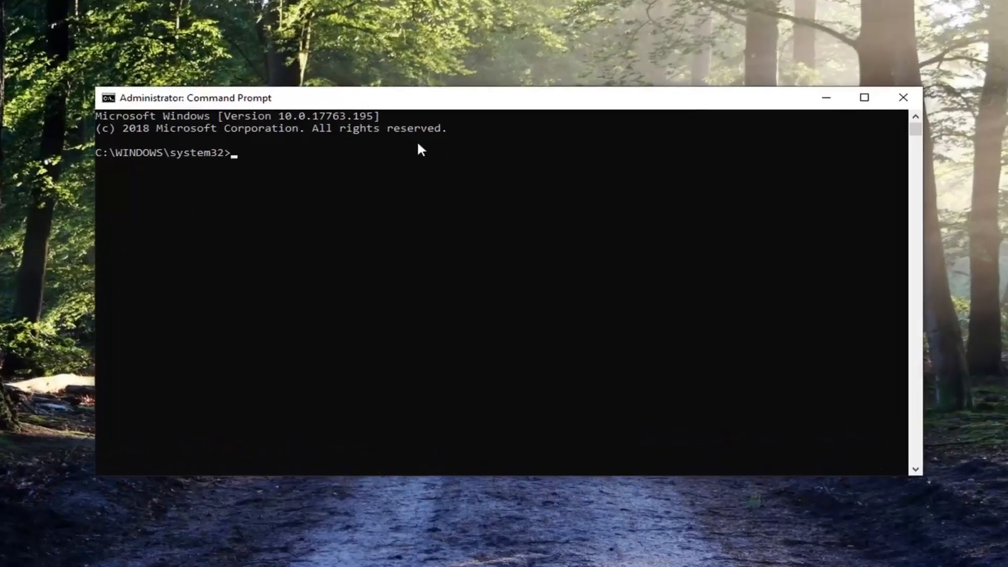
# - Run 'netsh winsock reset' in the administrator Command Prompt
pyautogui.write('netsh')
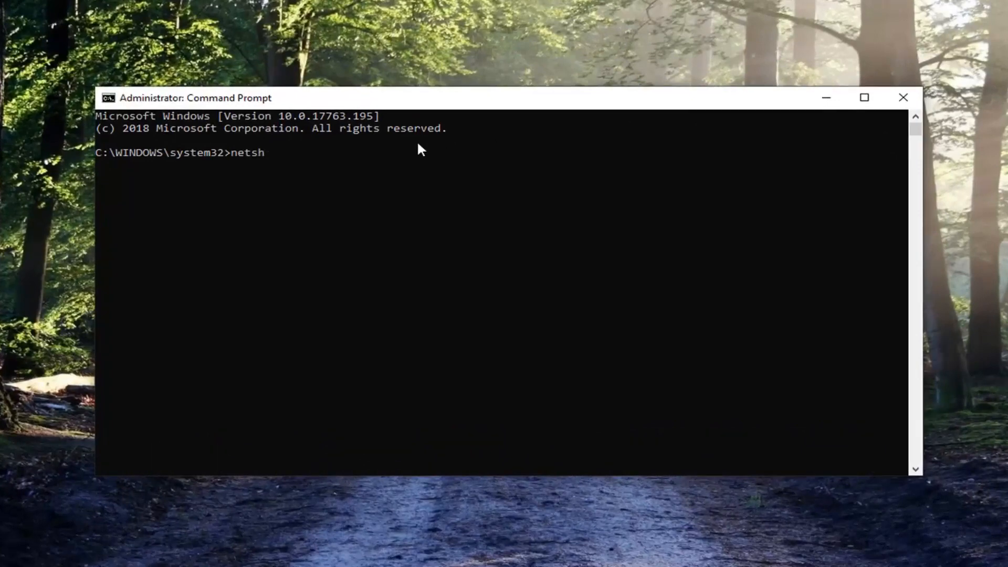
pyautogui.write('winsock r')
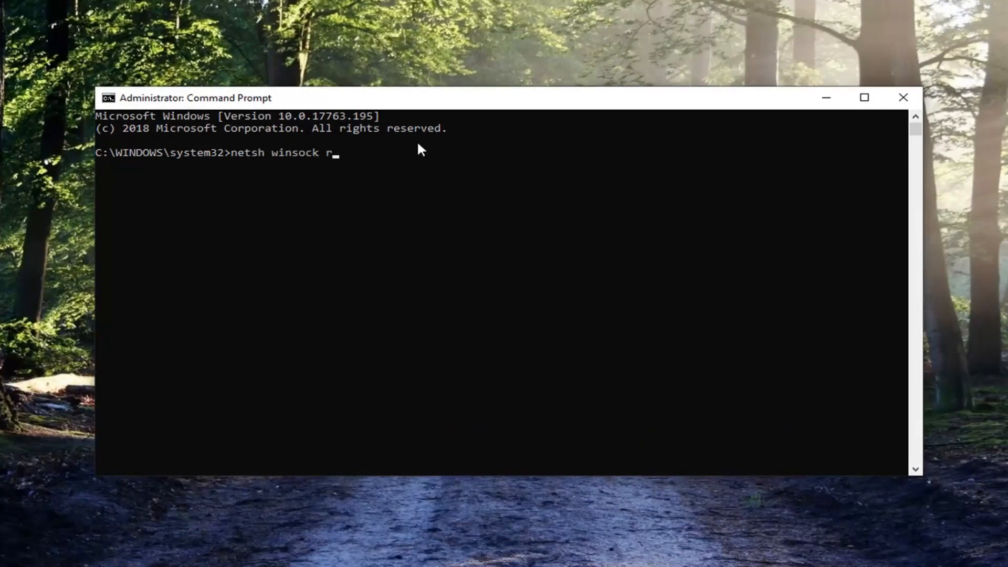
pyautogui.write('eset')
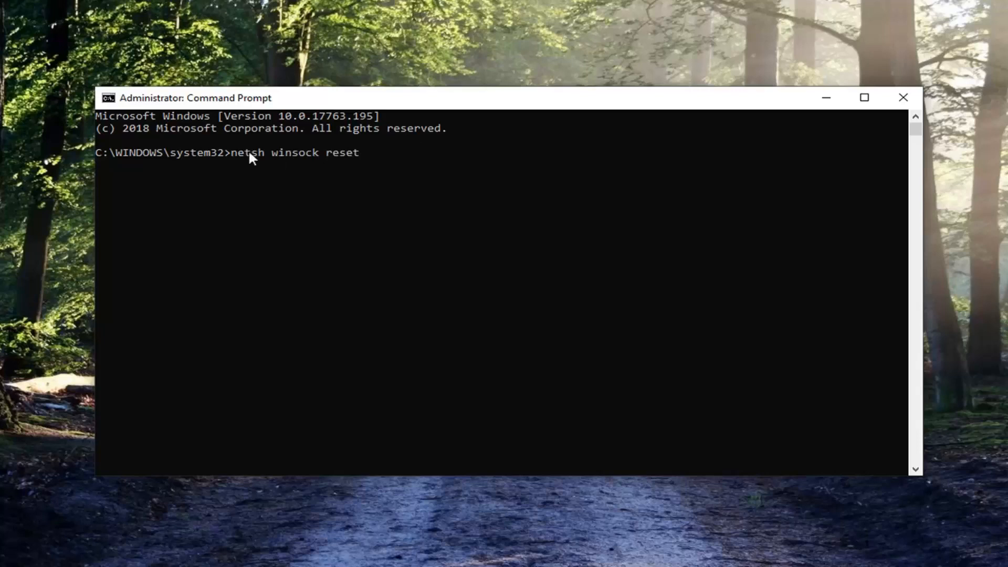
pyautogui.moveTo(297, 165)
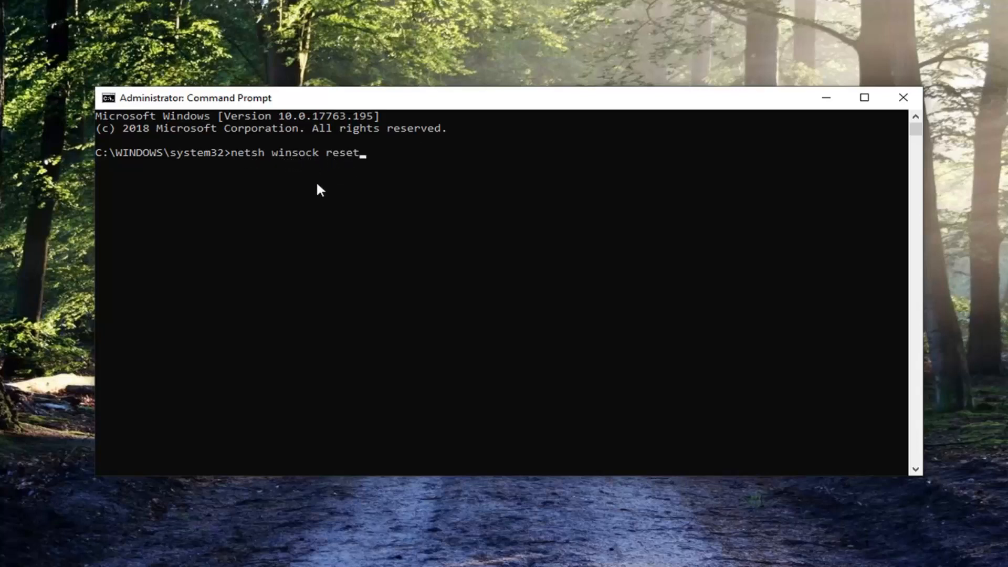
pyautogui.press('enter')
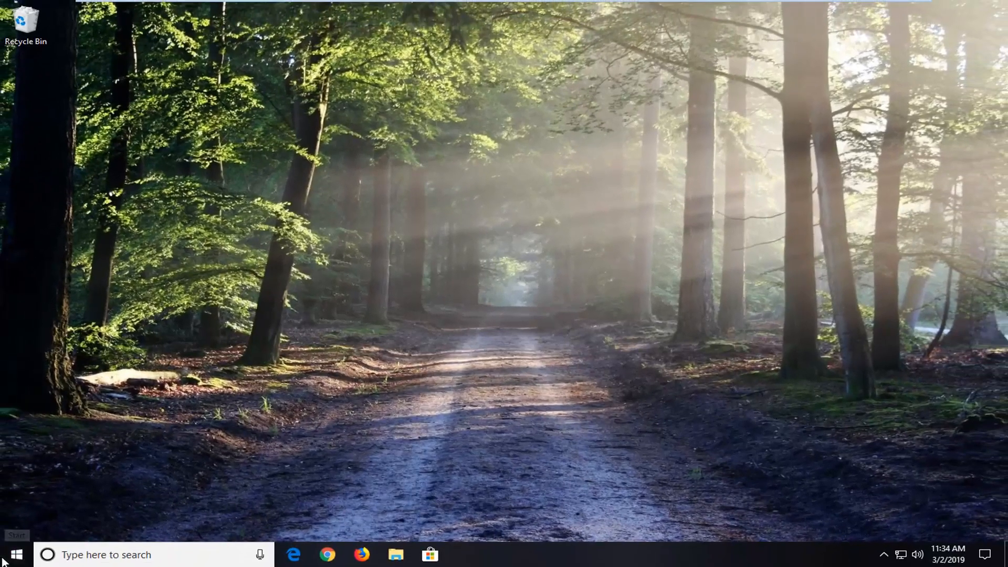
# - Search Start for 'troubleshoot' and open Troubleshoot settings from Best match
pyautogui.write('troubleshoot')
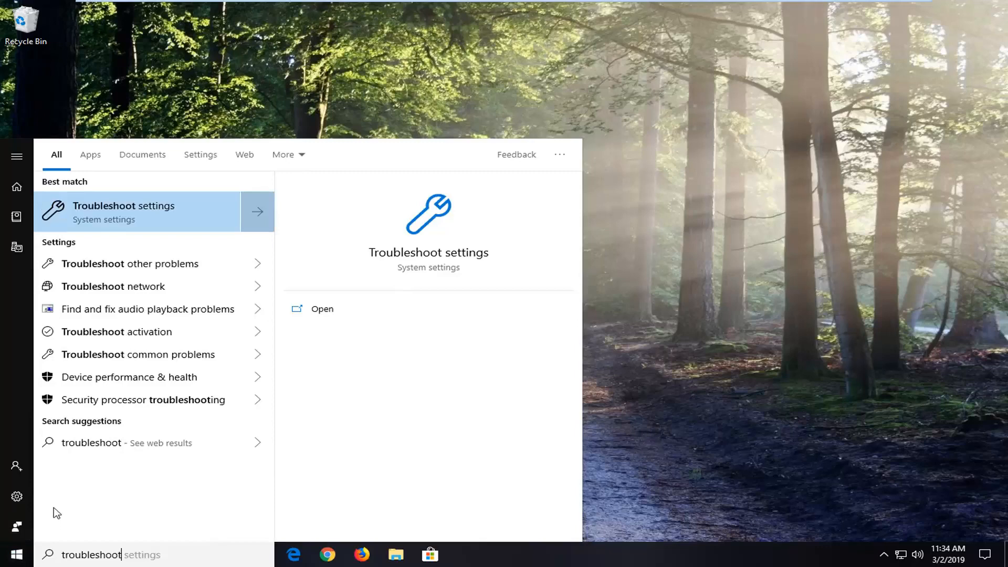
pyautogui.moveTo(99, 210)
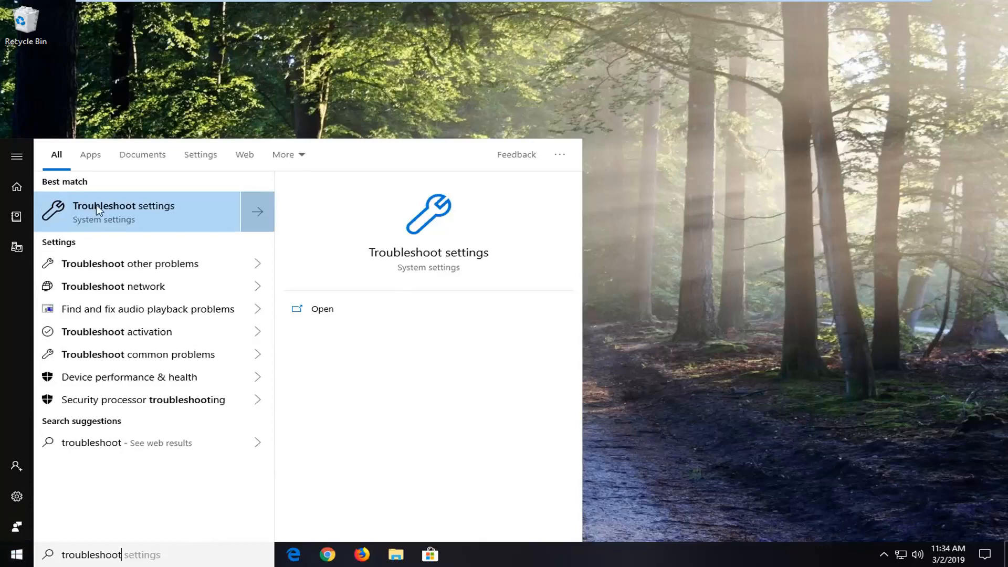
pyautogui.click(124, 212)
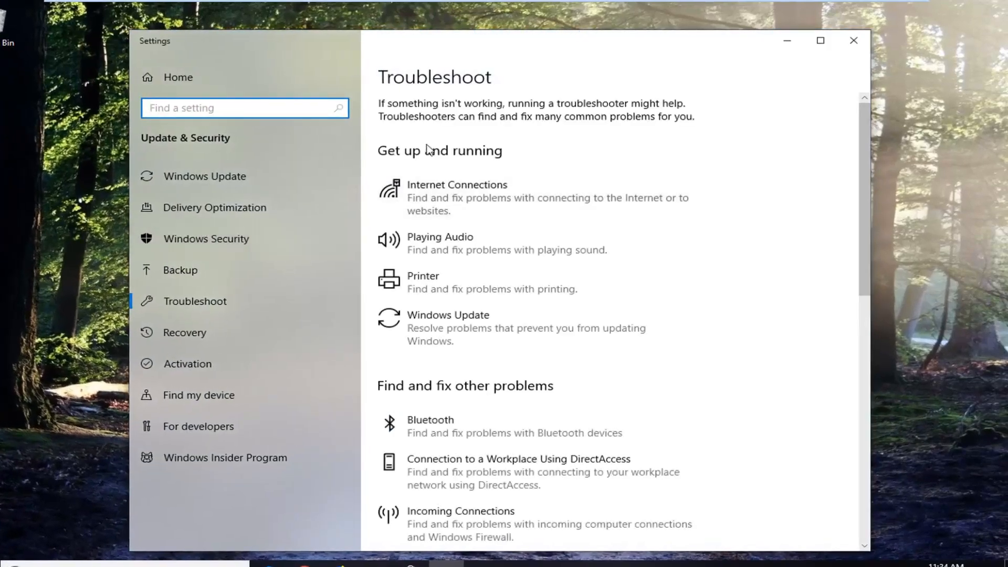
# - Expand Windows Update under Get up and running and run its troubleshooter
pyautogui.click(447, 322)
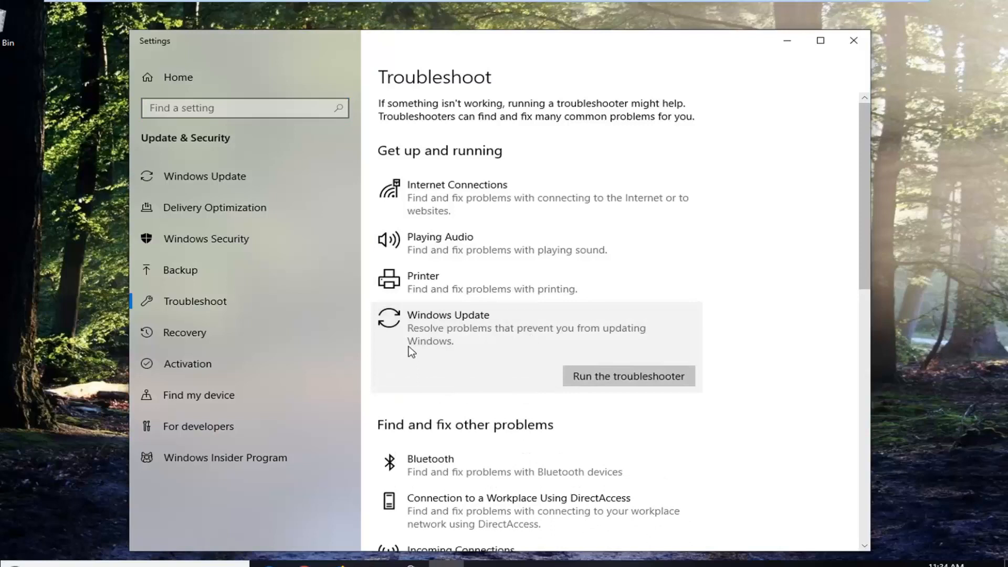
pyautogui.moveTo(550, 354)
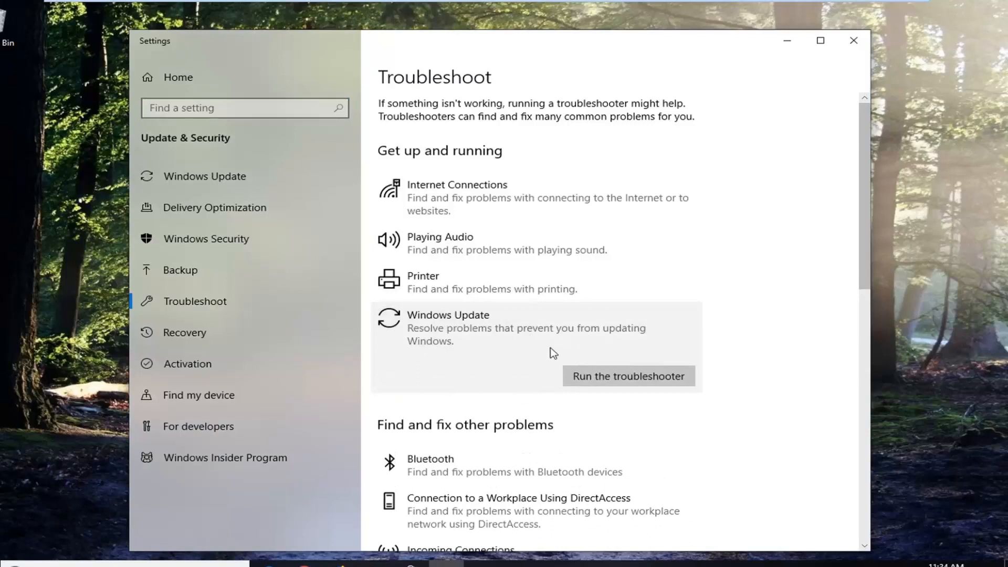
pyautogui.moveTo(551, 375)
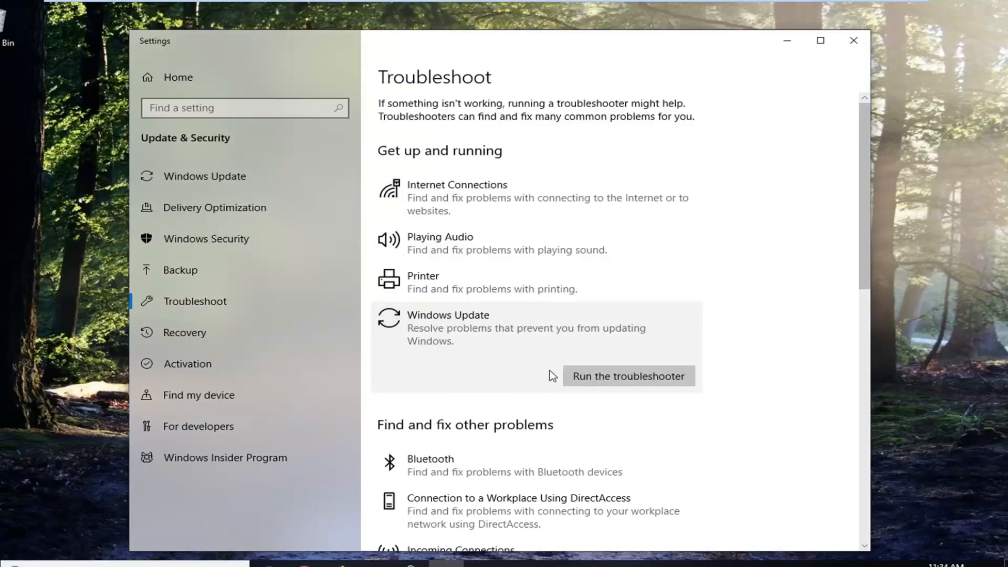
pyautogui.click(627, 376)
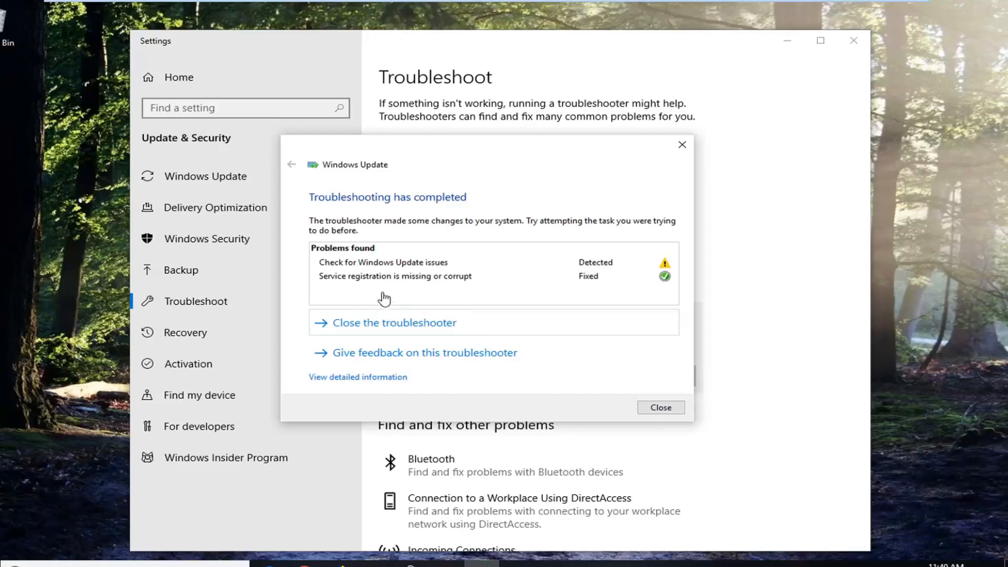
pyautogui.moveTo(393, 259)
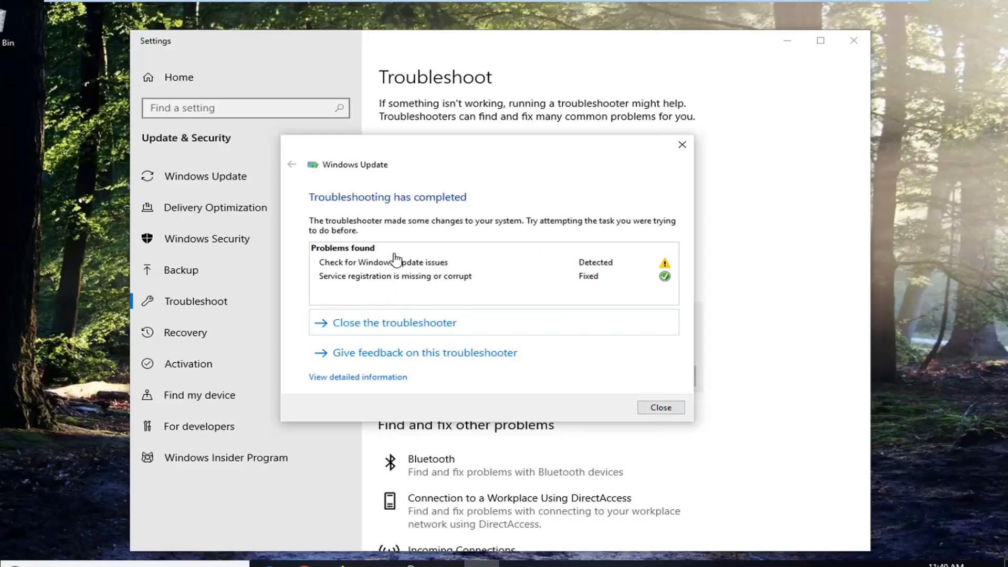
# - Close the finished Windows Update troubleshooter and the Settings window
pyautogui.click(660, 406)
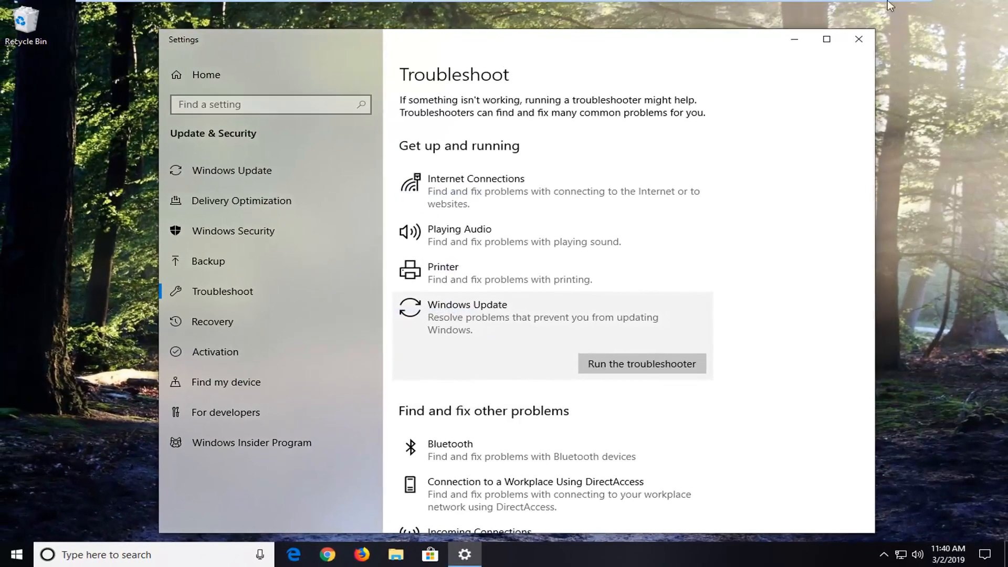
pyautogui.click(858, 40)
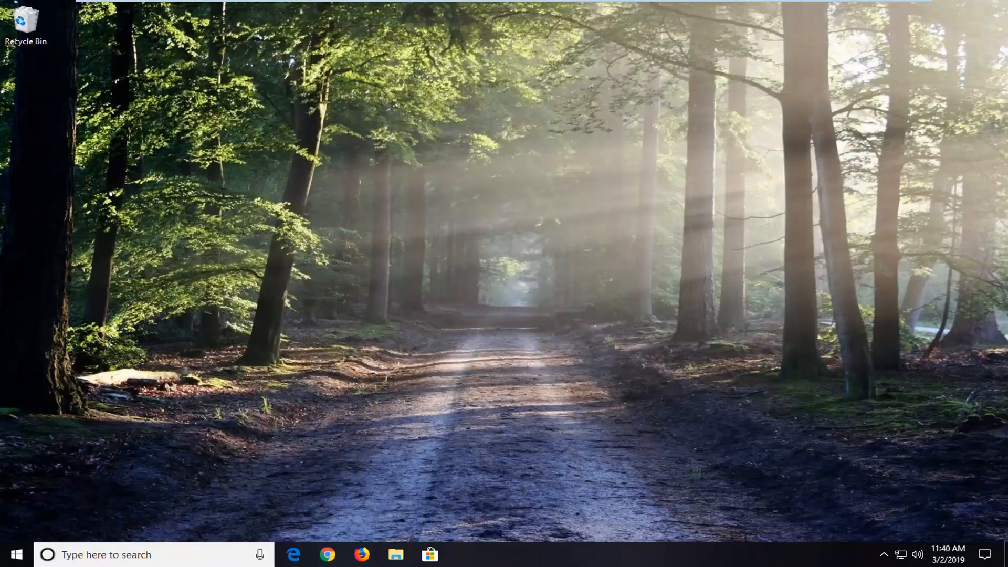